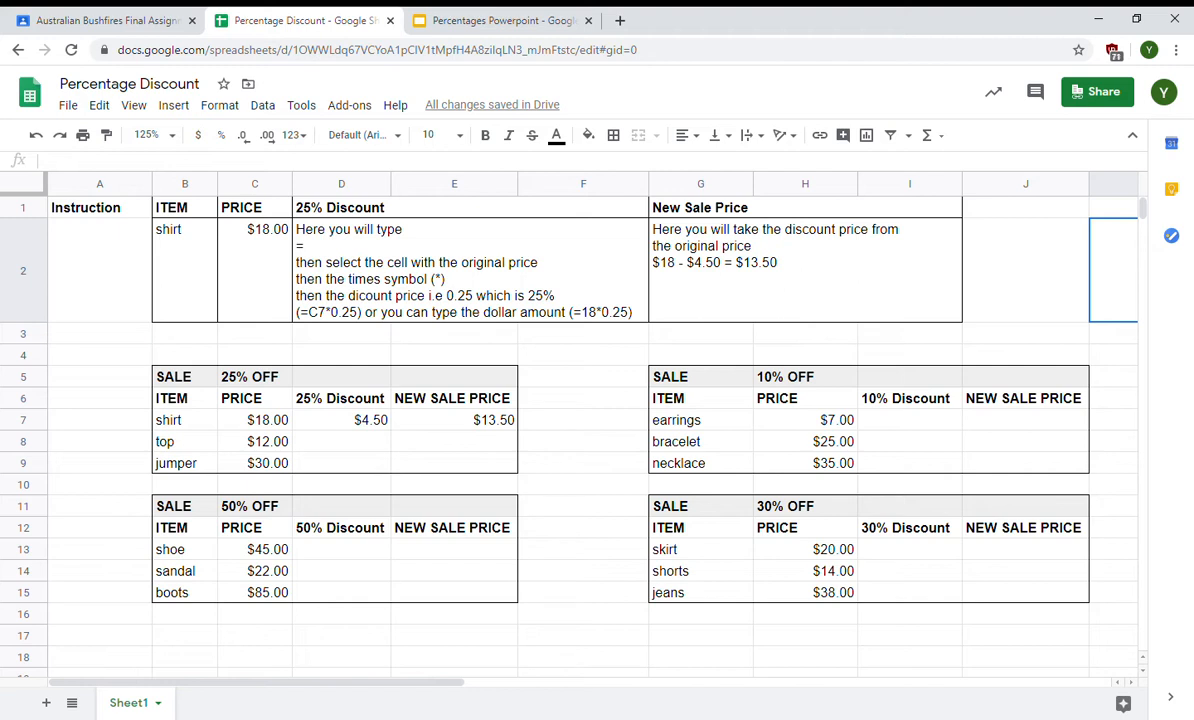
pyautogui.moveTo(199, 458)
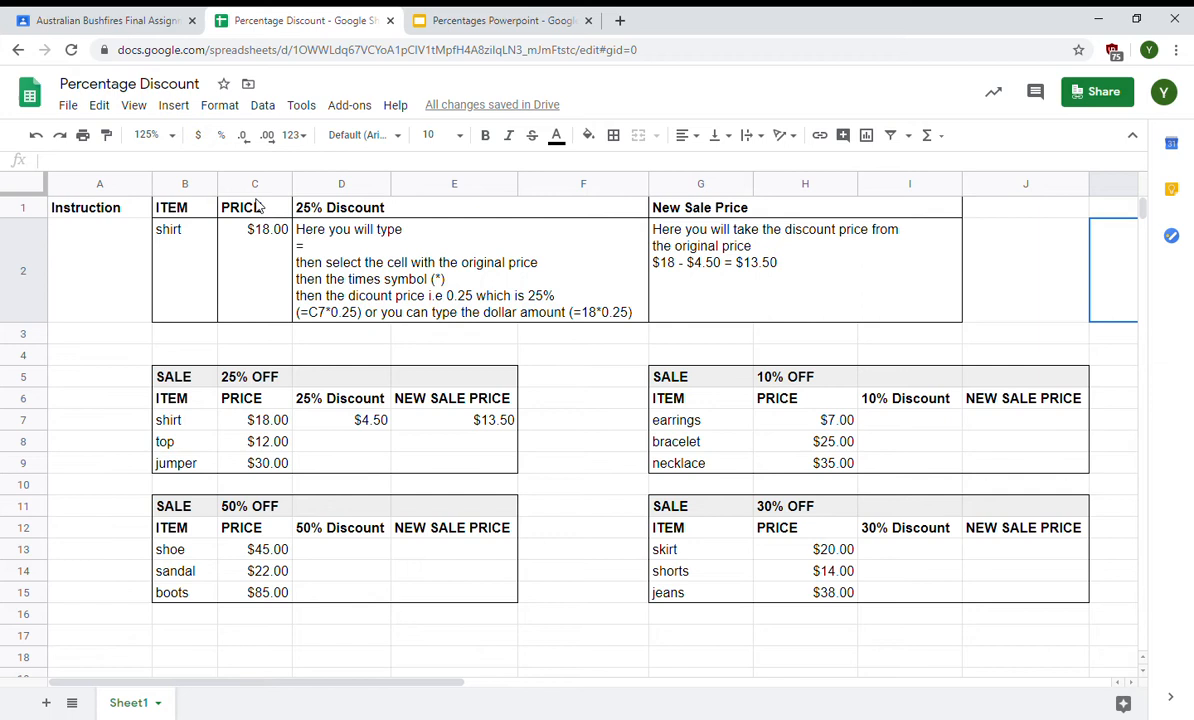
pyautogui.moveTo(238, 240)
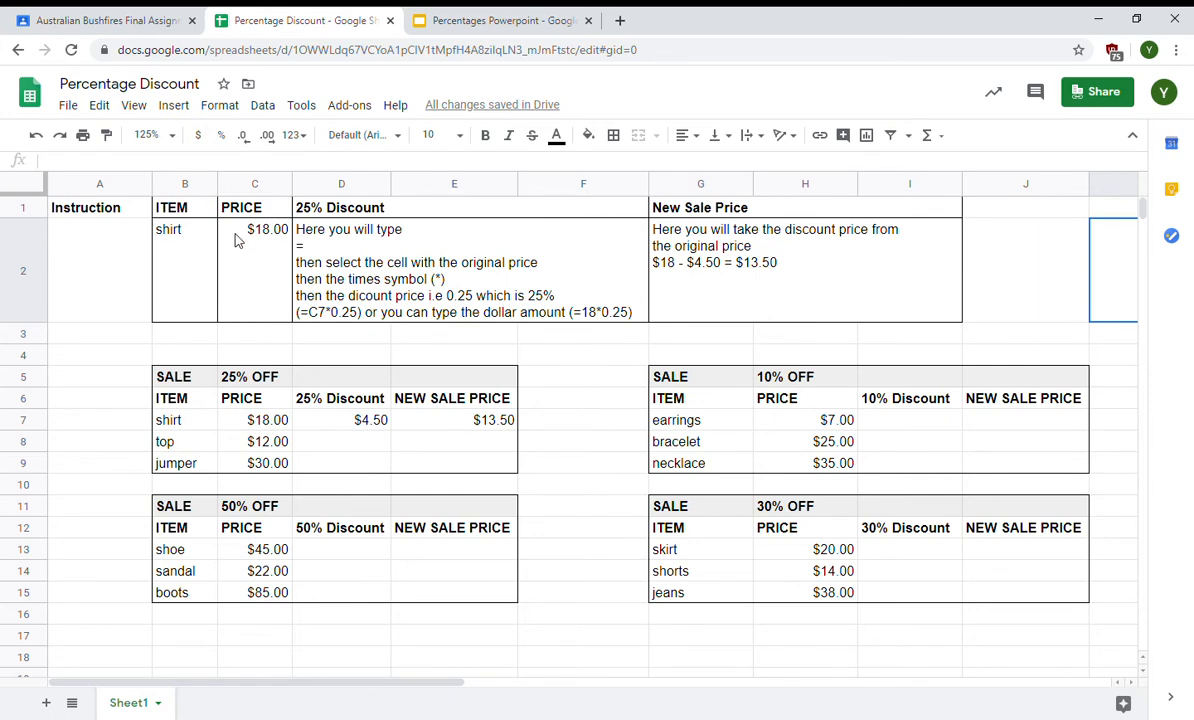
pyautogui.moveTo(329, 450)
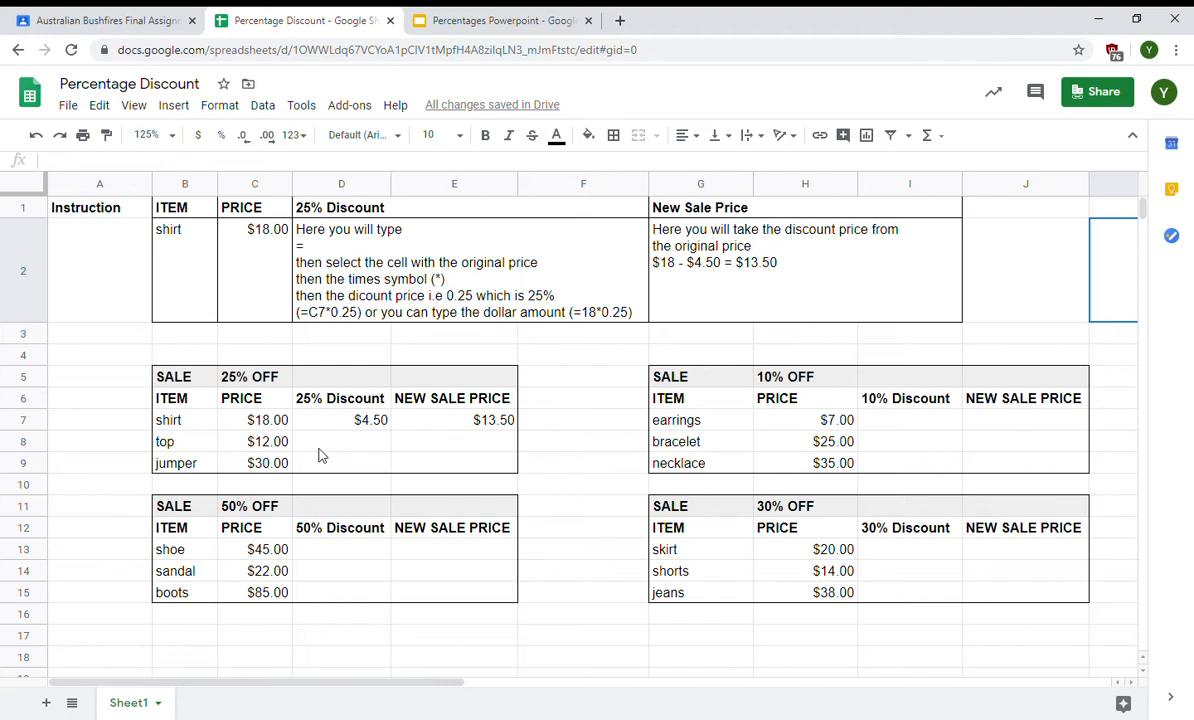
pyautogui.moveTo(334, 459)
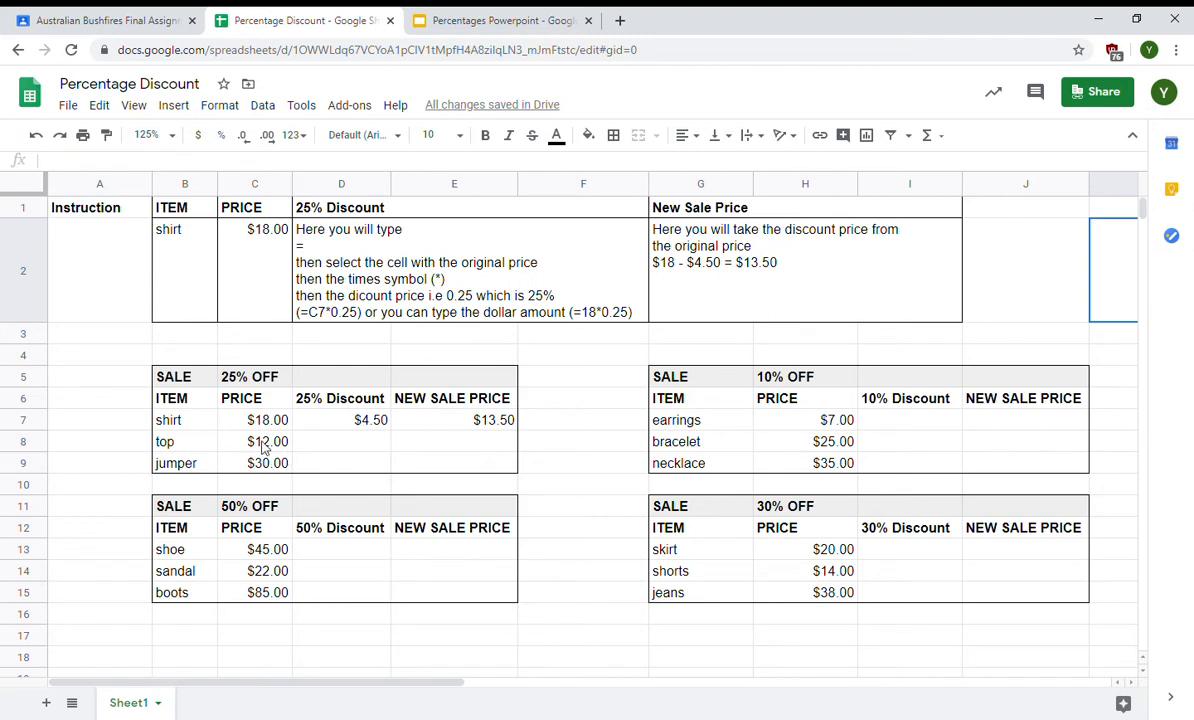
pyautogui.moveTo(277, 452)
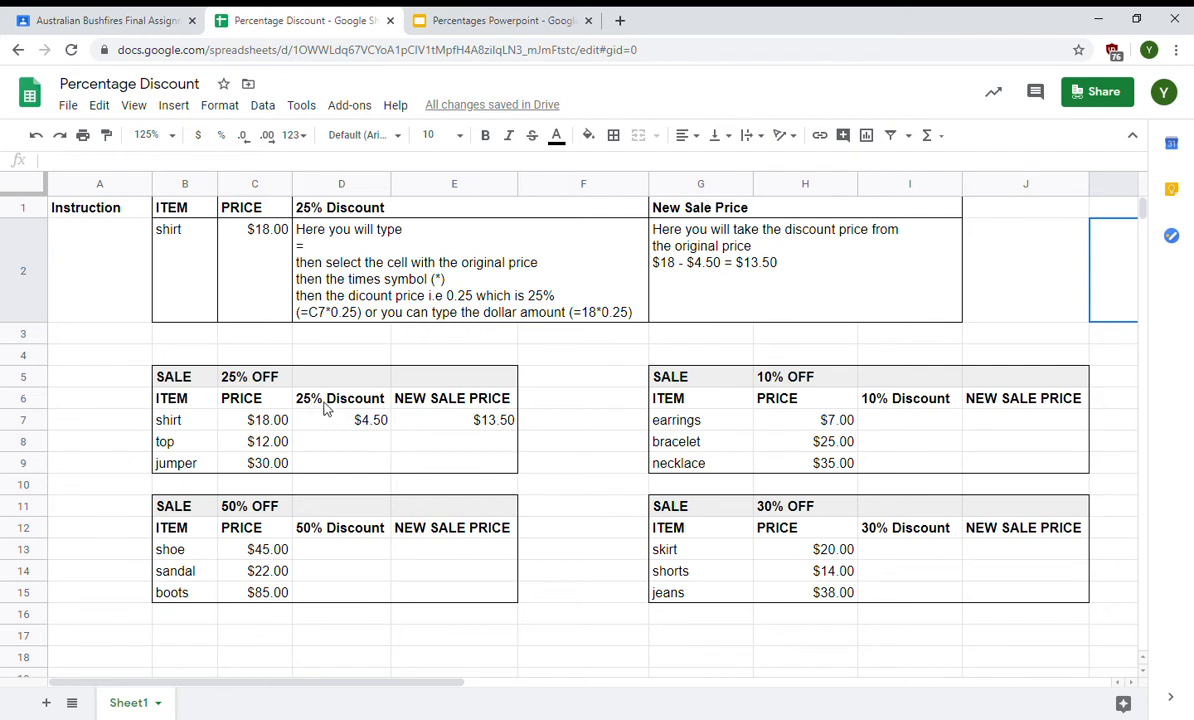
pyautogui.moveTo(267, 456)
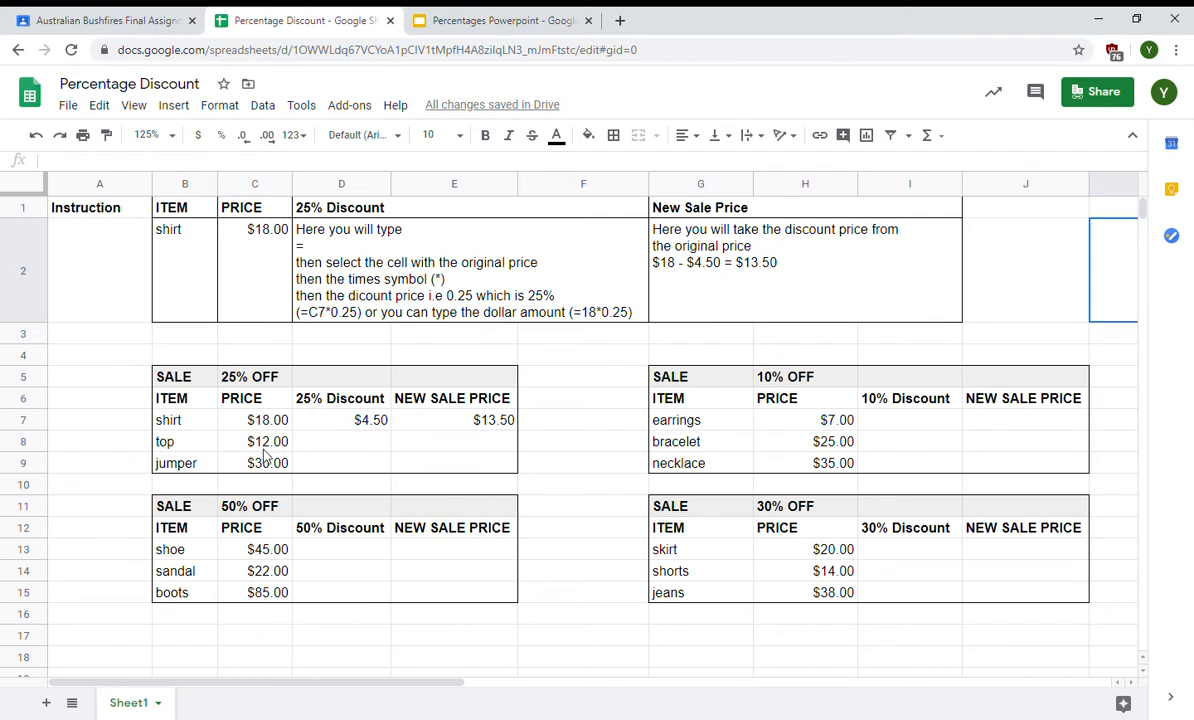
# Enter the formula =C8*0.25 in D8 for the top's 25% discount
pyautogui.click(341, 441)
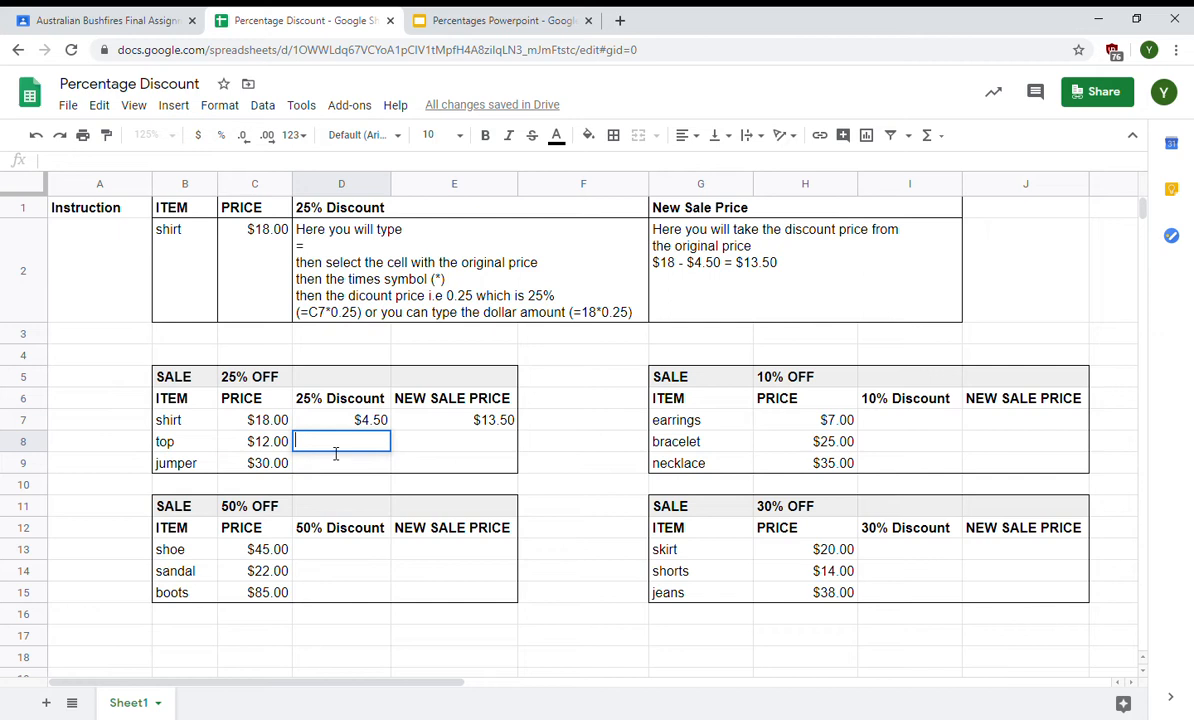
pyautogui.write('=C8')
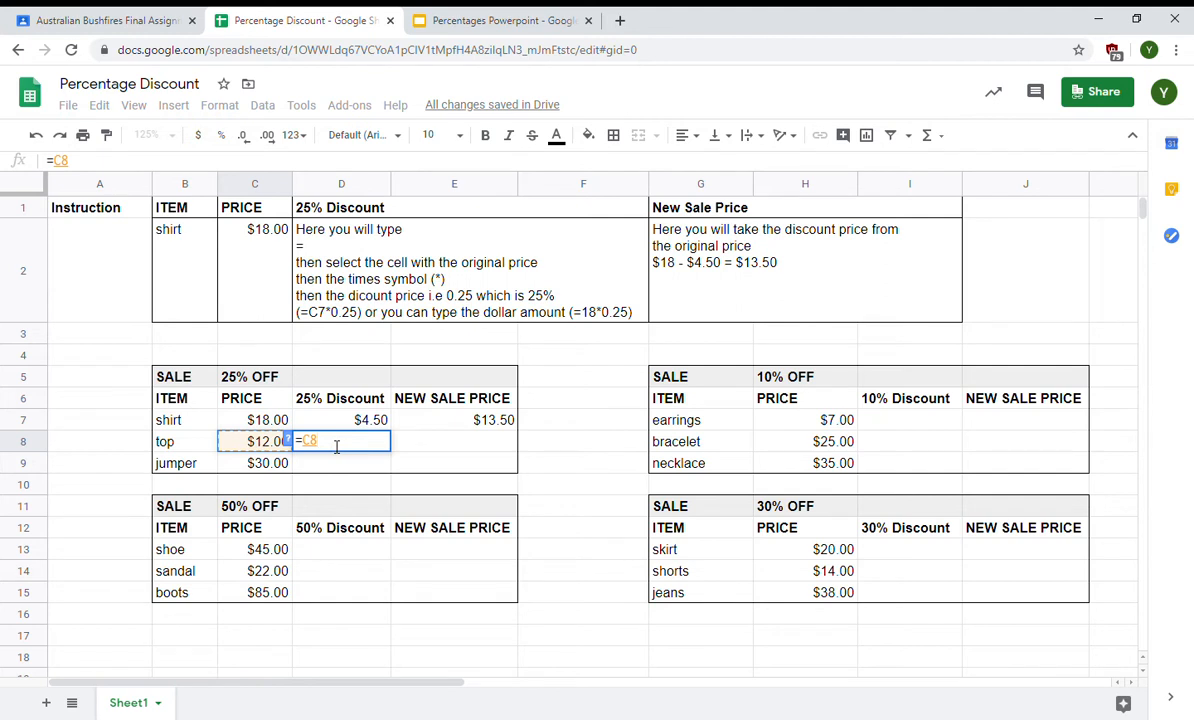
pyautogui.write('x')
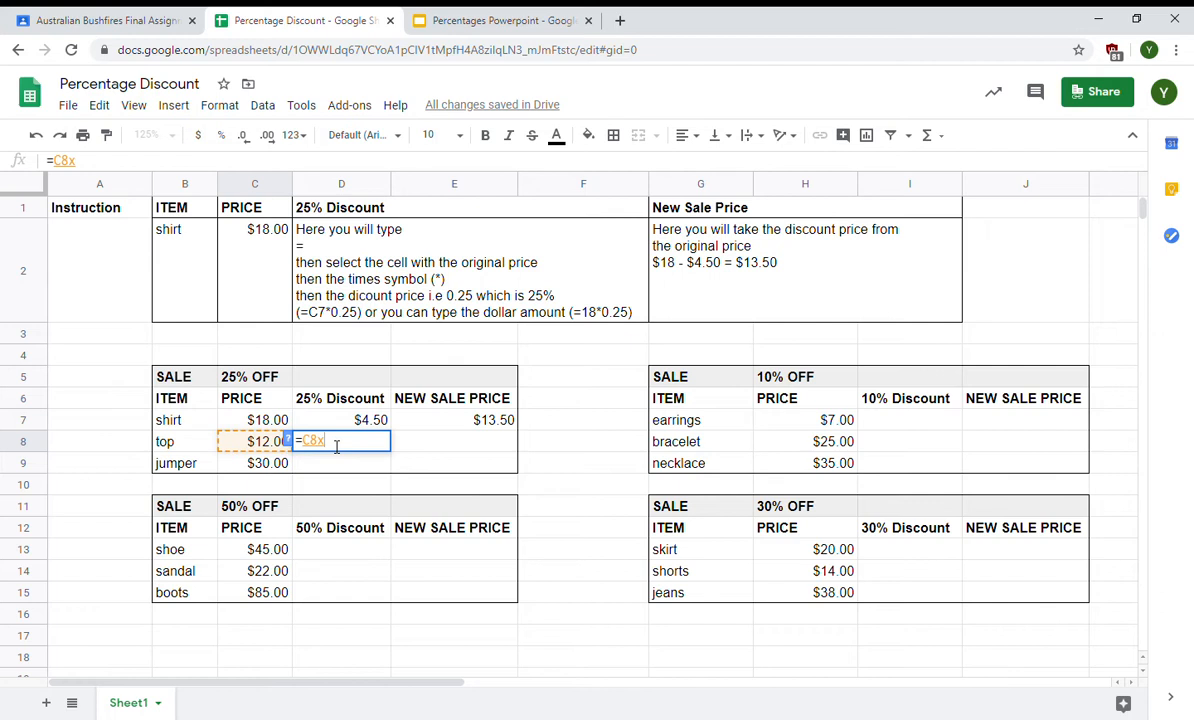
pyautogui.press('Backspace')
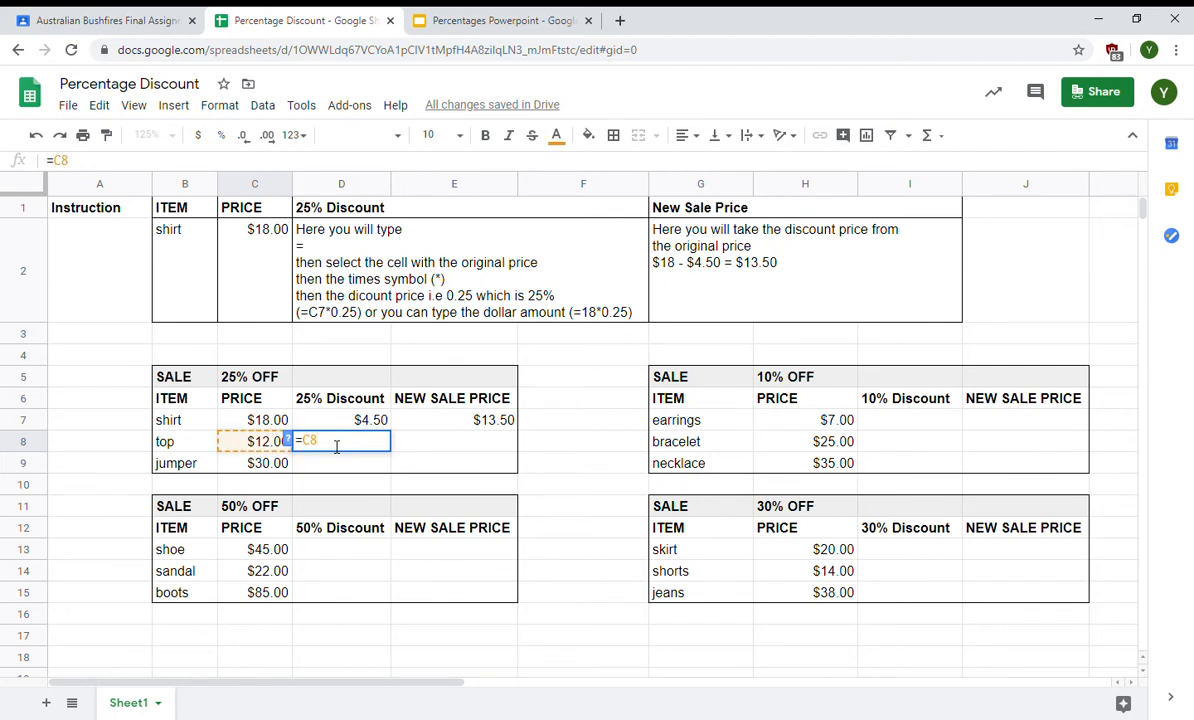
pyautogui.write('*')
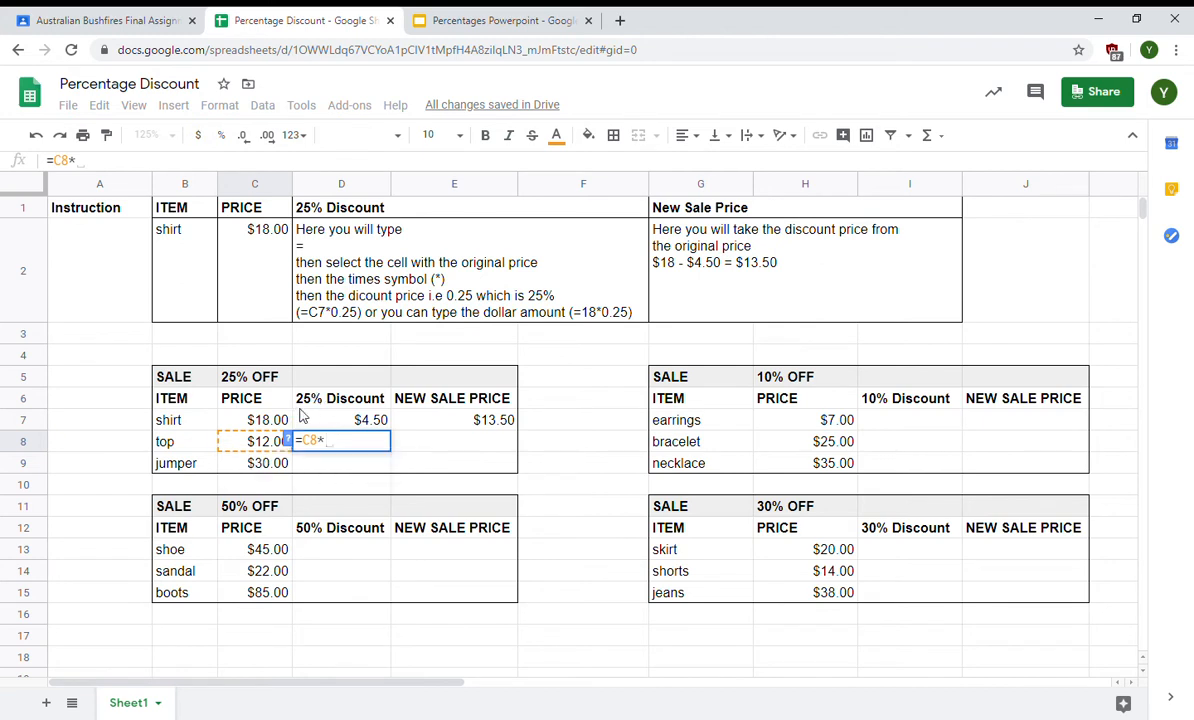
pyautogui.write('0')
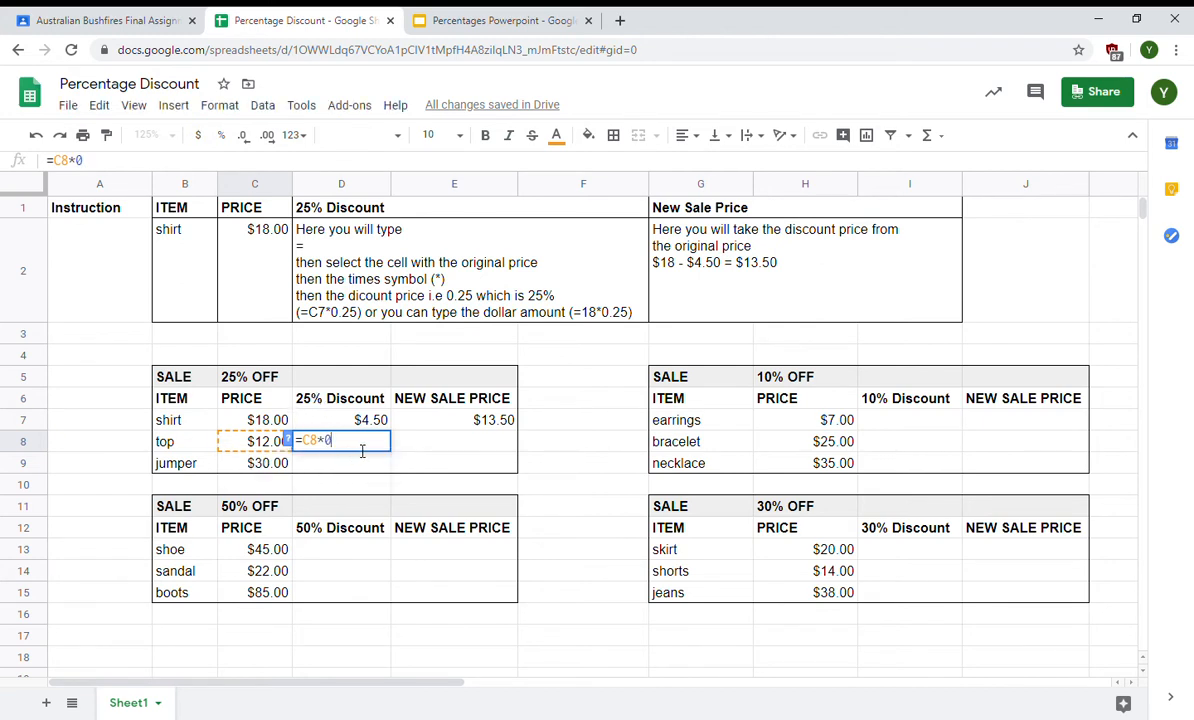
pyautogui.write('.25')
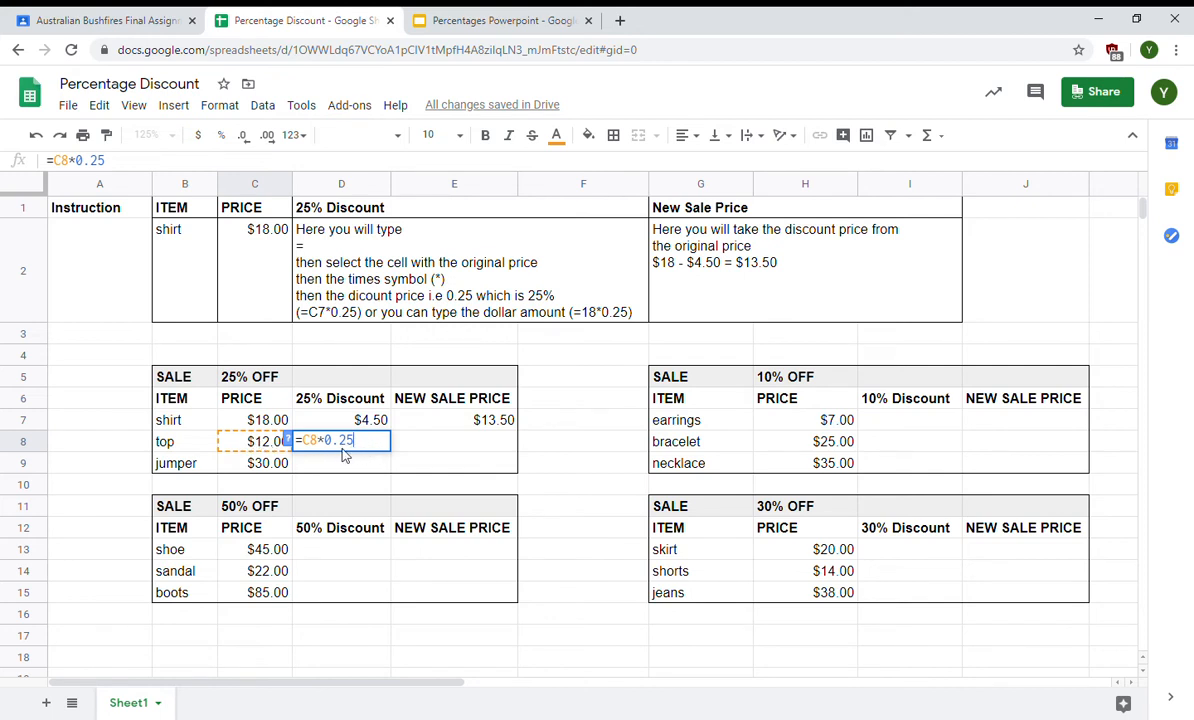
pyautogui.moveTo(423, 438)
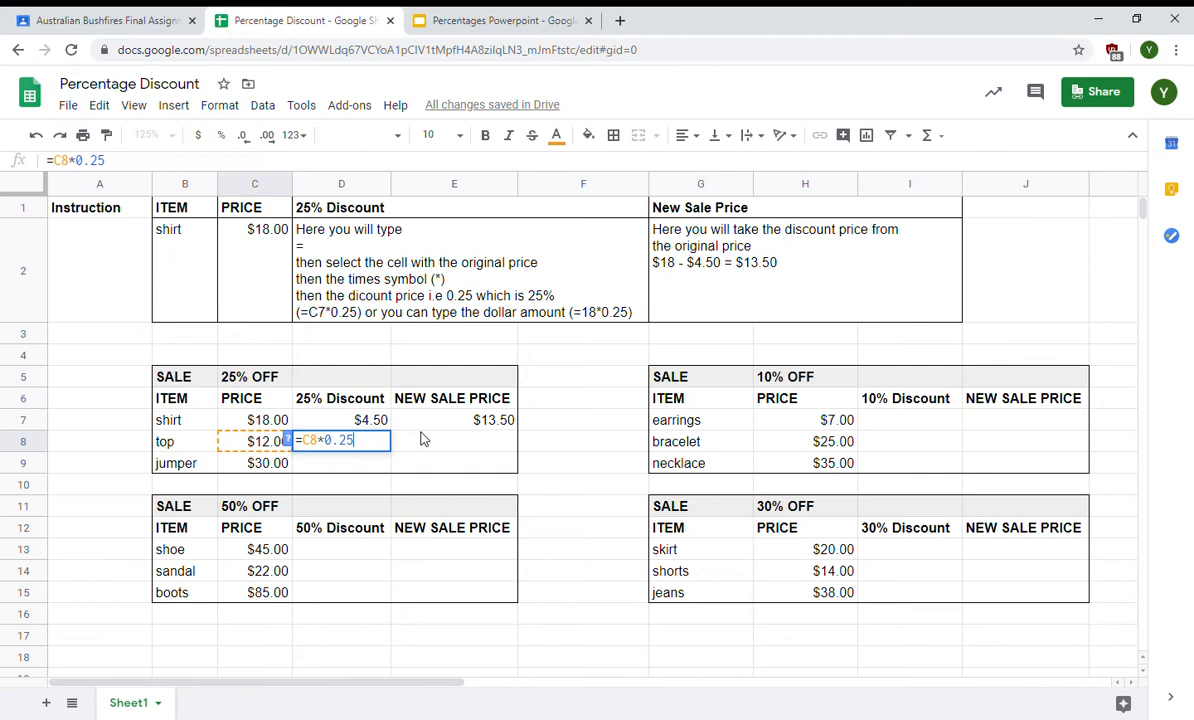
pyautogui.press('enter')
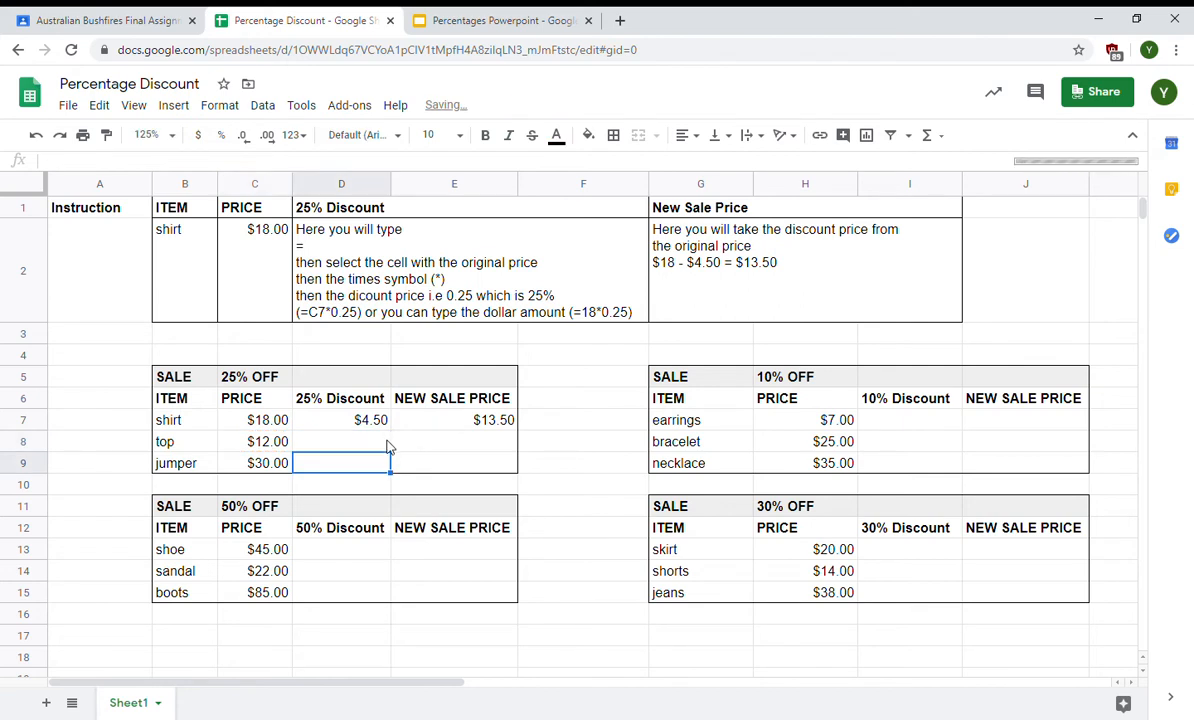
pyautogui.click(341, 441)
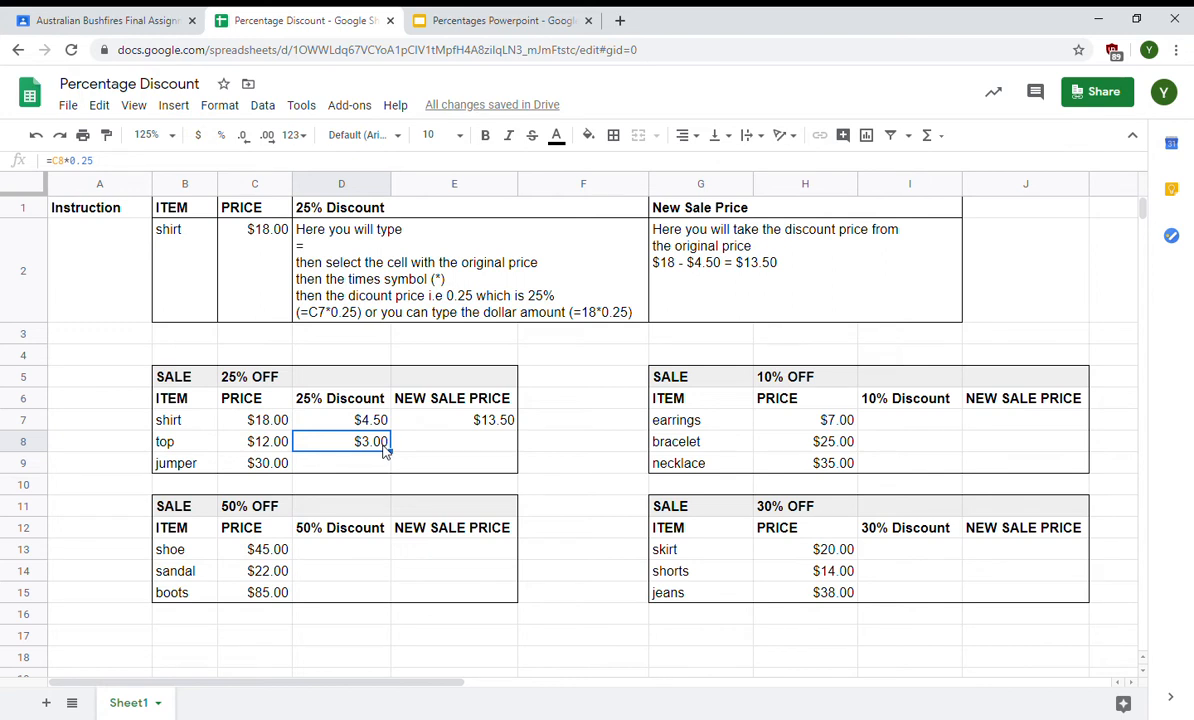
pyautogui.moveTo(386, 455)
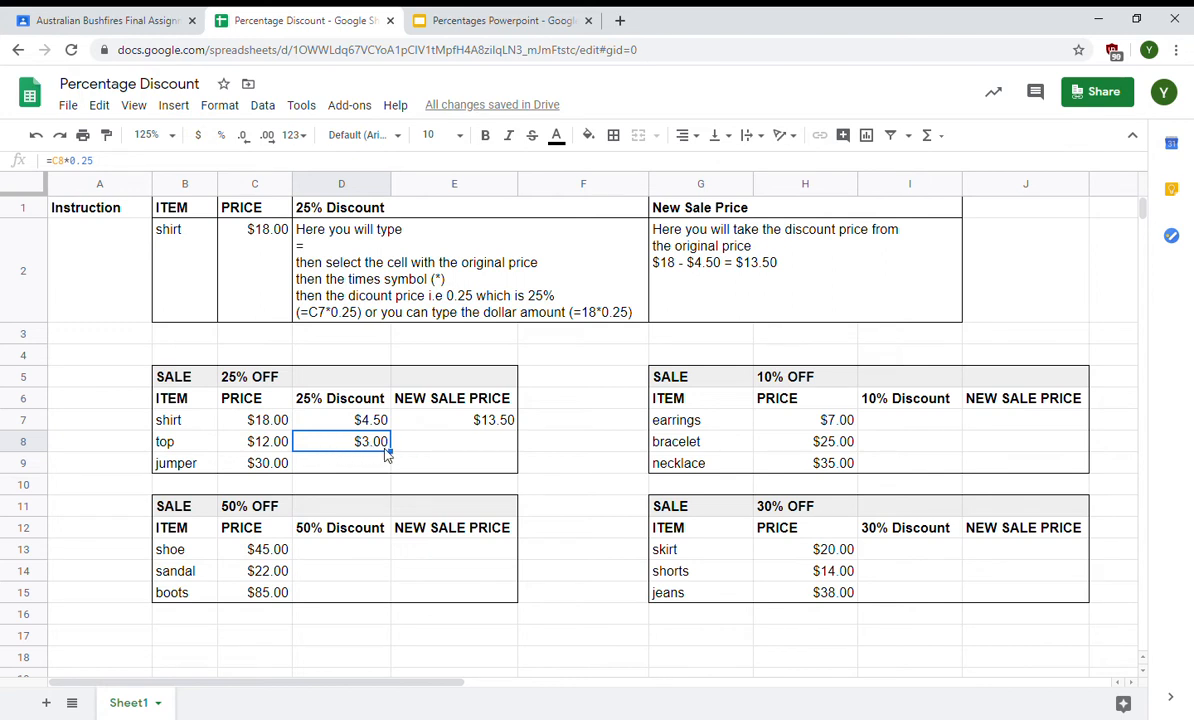
pyautogui.moveTo(365, 450)
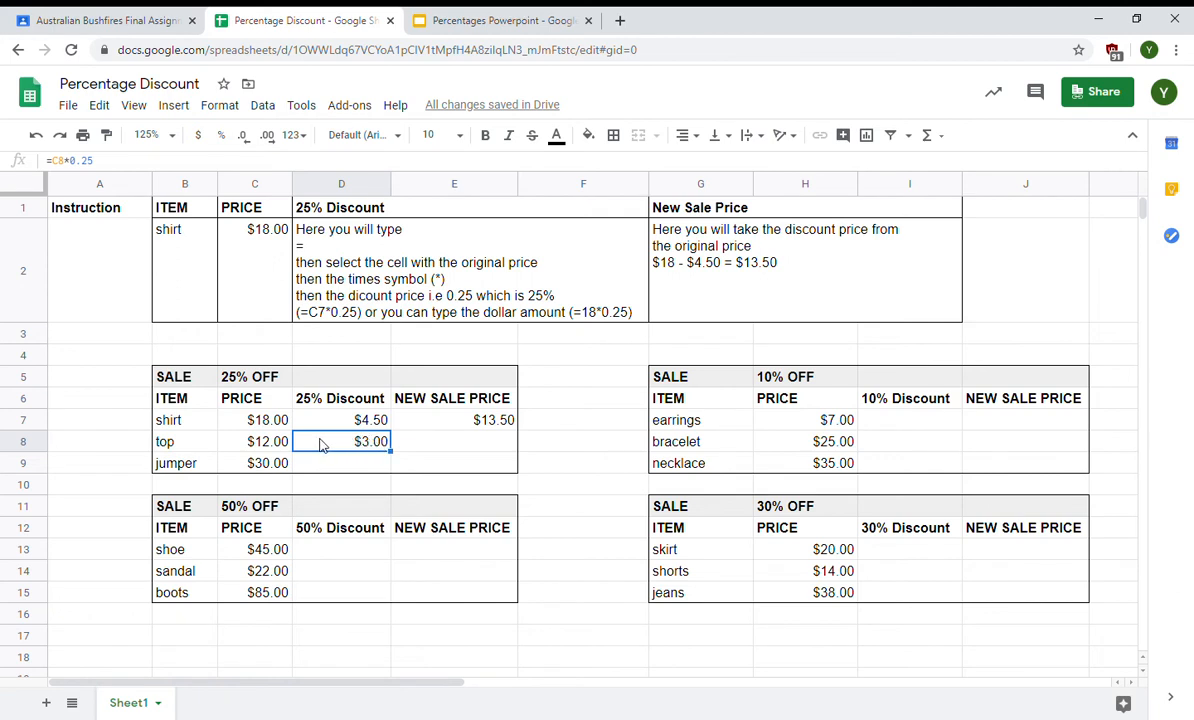
pyautogui.moveTo(330, 453)
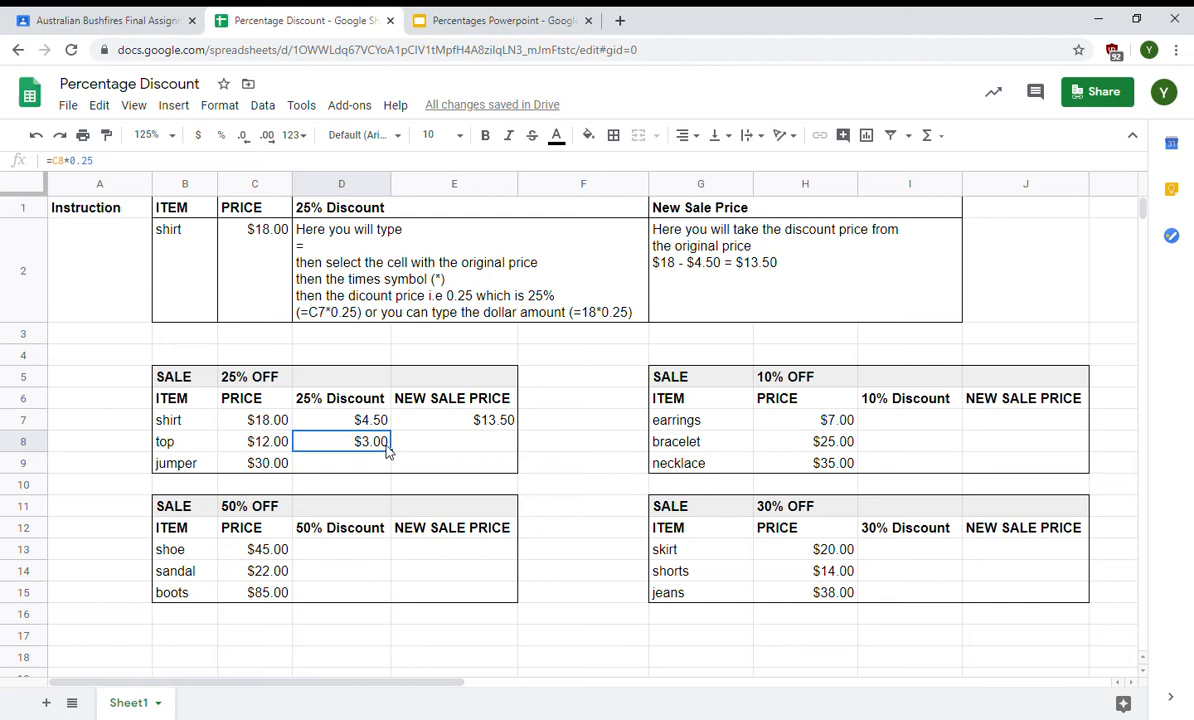
pyautogui.moveTo(352, 447)
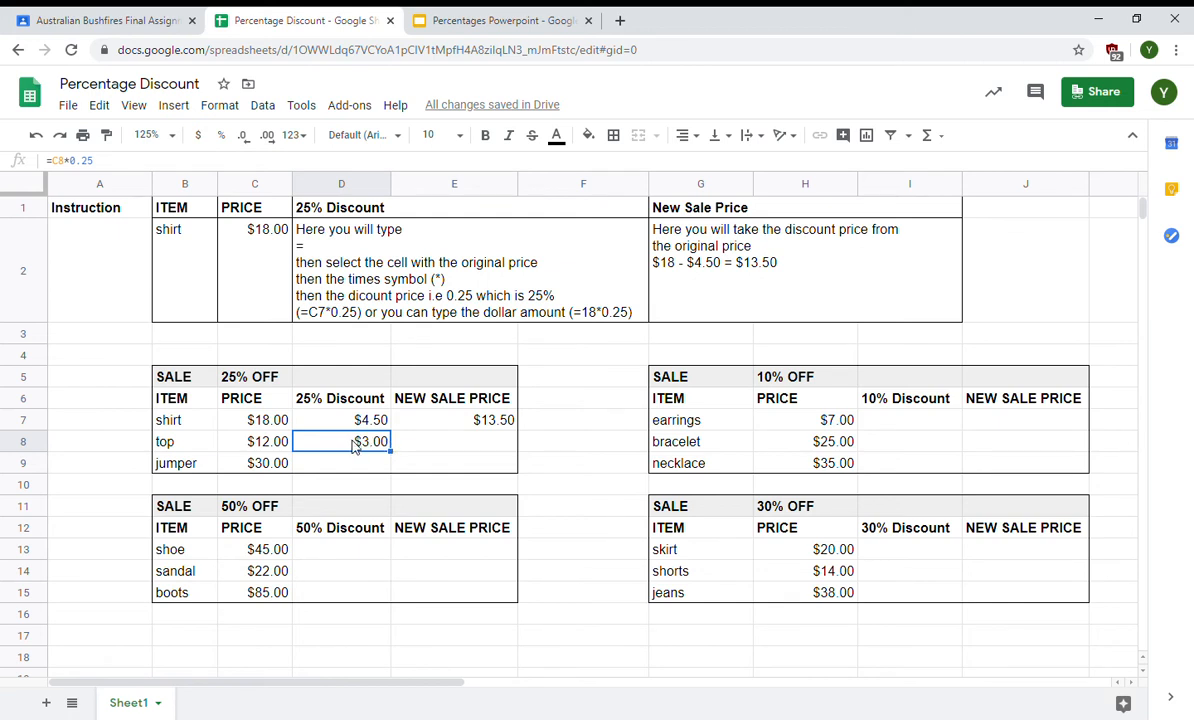
pyautogui.moveTo(190, 489)
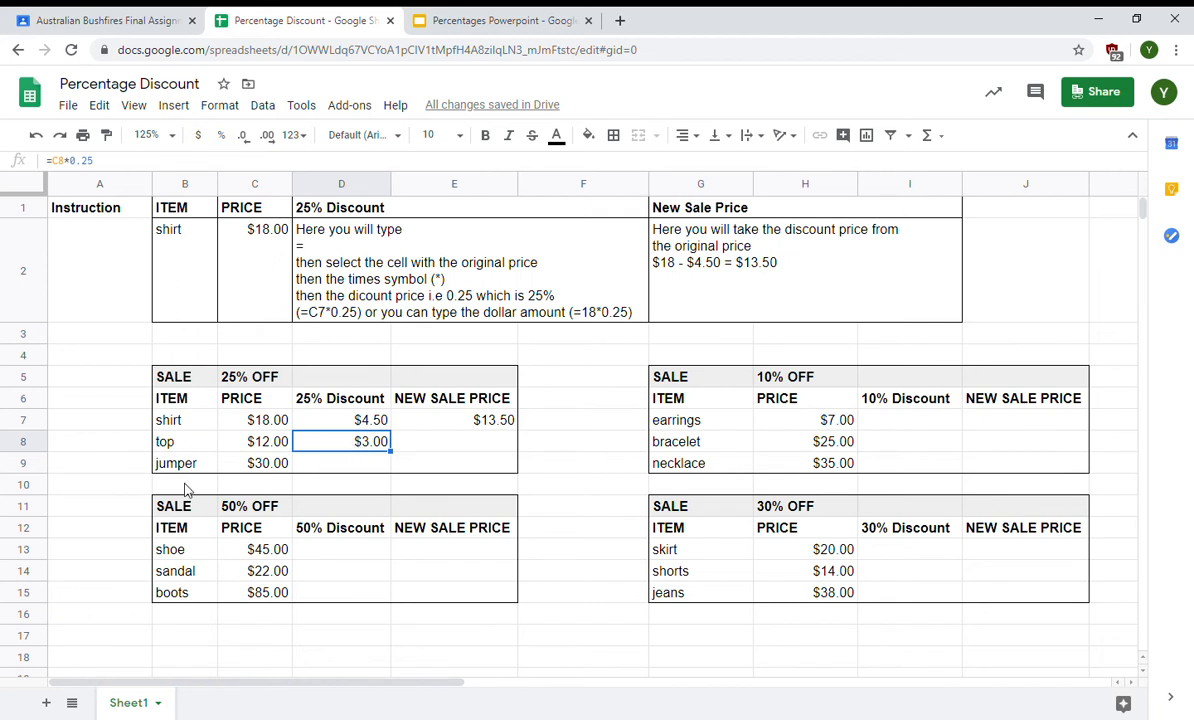
pyautogui.moveTo(341, 440)
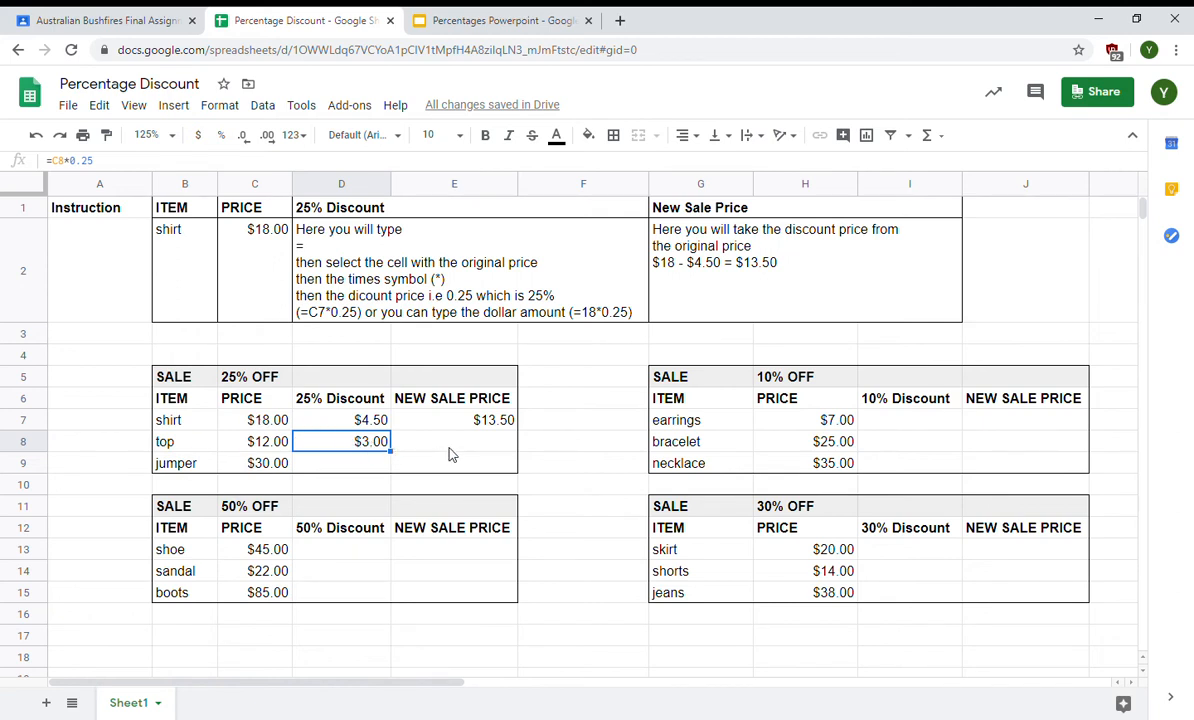
pyautogui.click(454, 441)
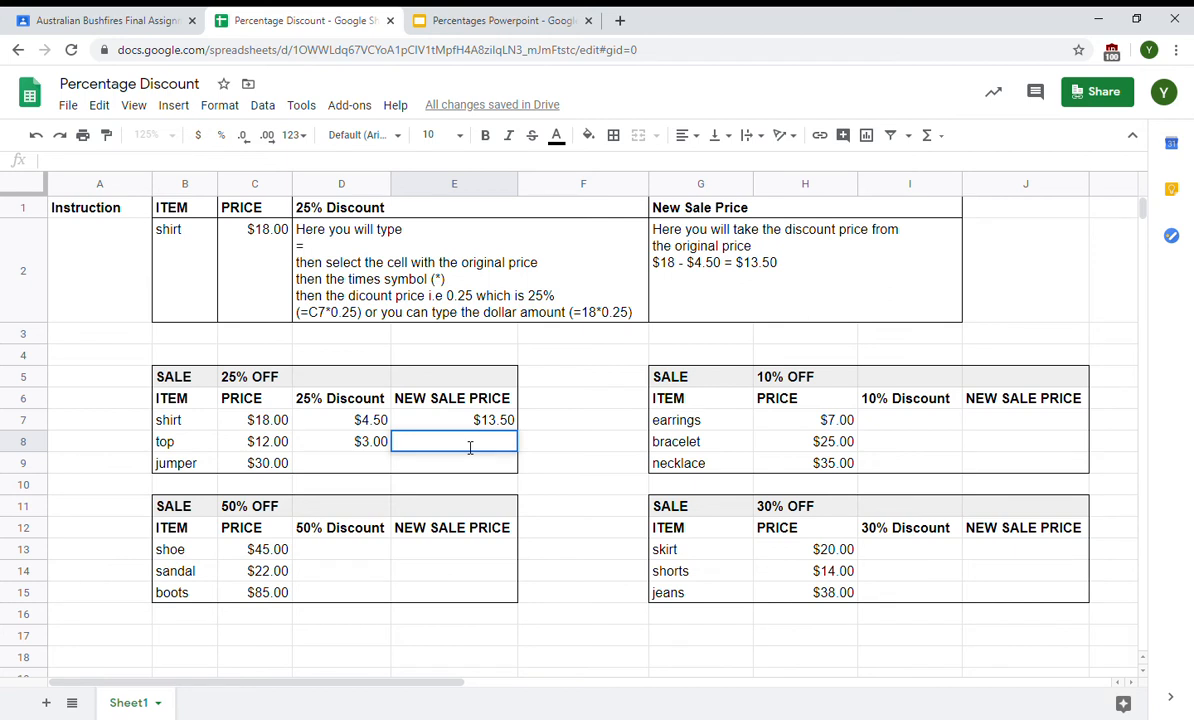
# Build the formula =C8-D8 in E8 for the top's $9.00 sale price
pyautogui.write('=')
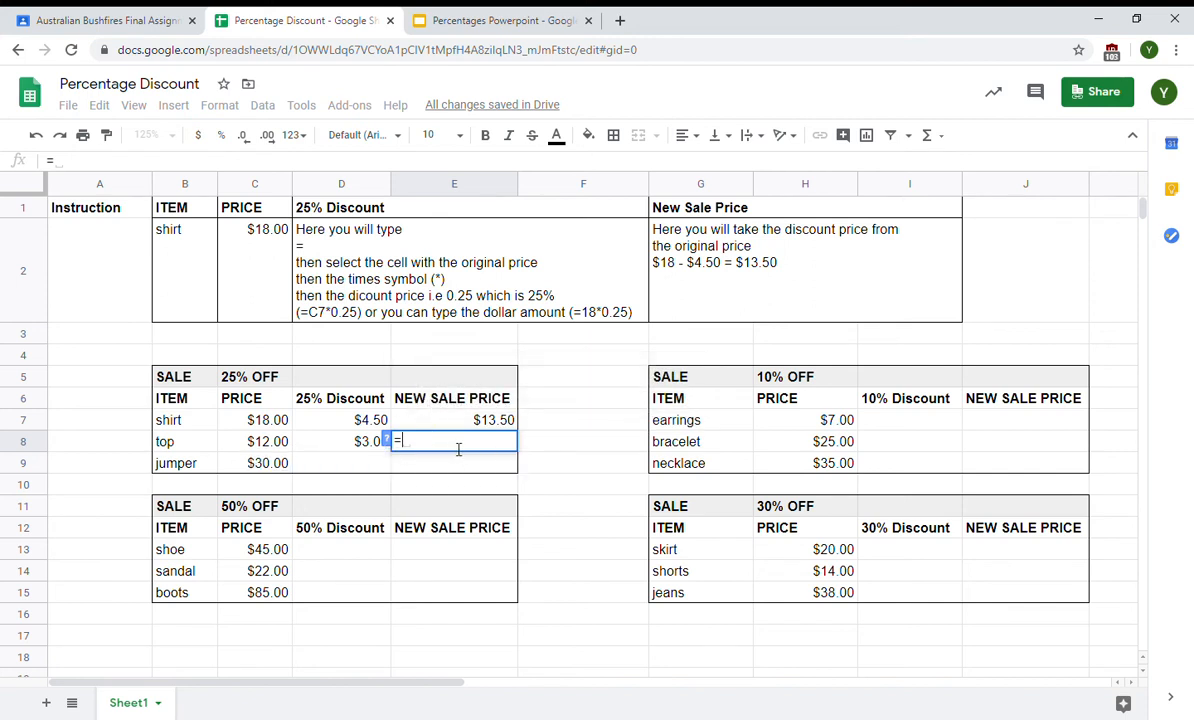
pyautogui.click(254, 441)
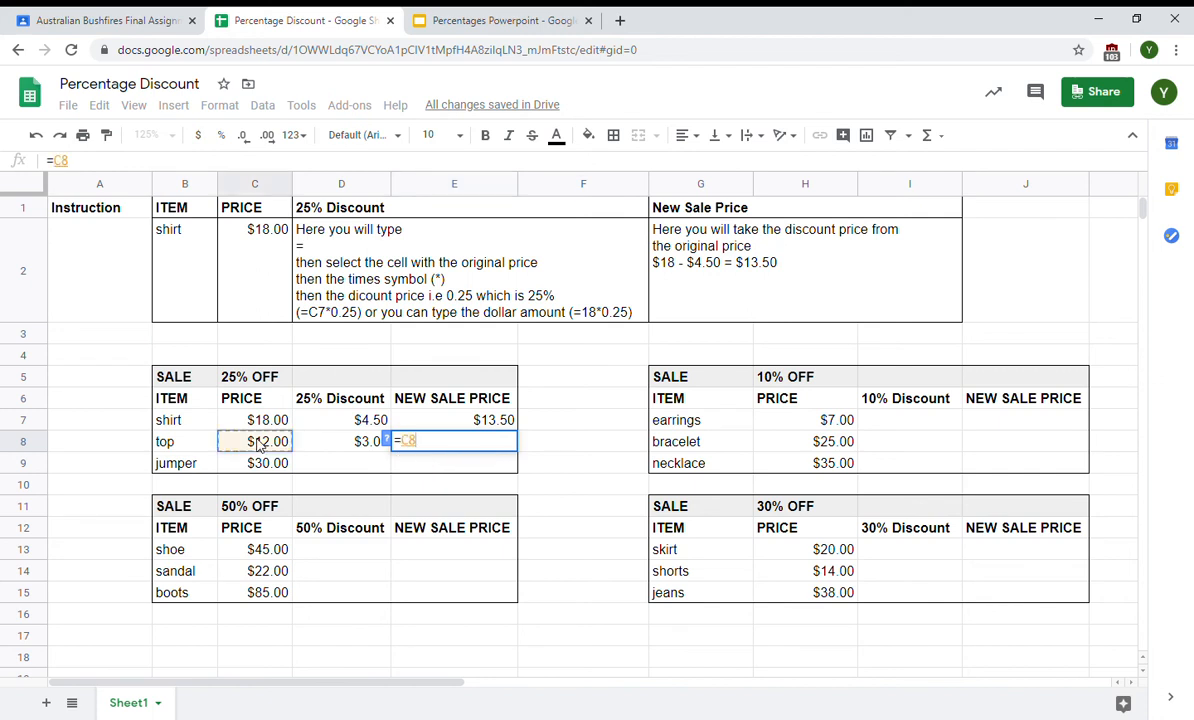
pyautogui.write('-')
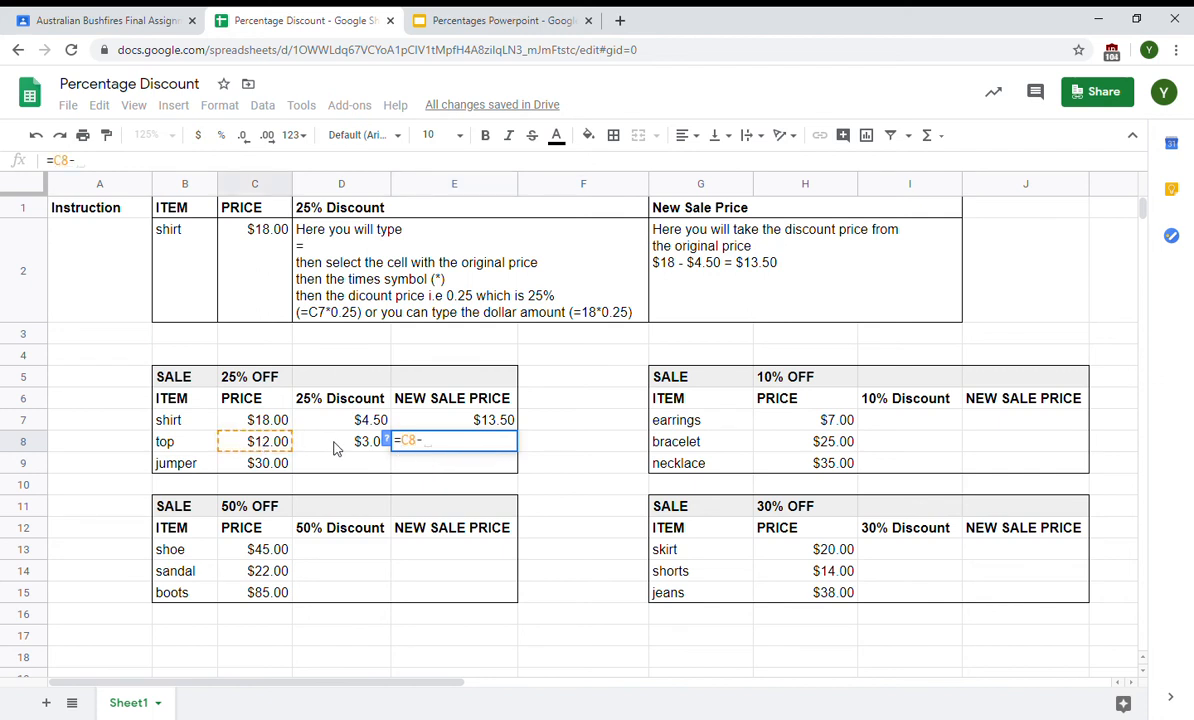
pyautogui.click(341, 441)
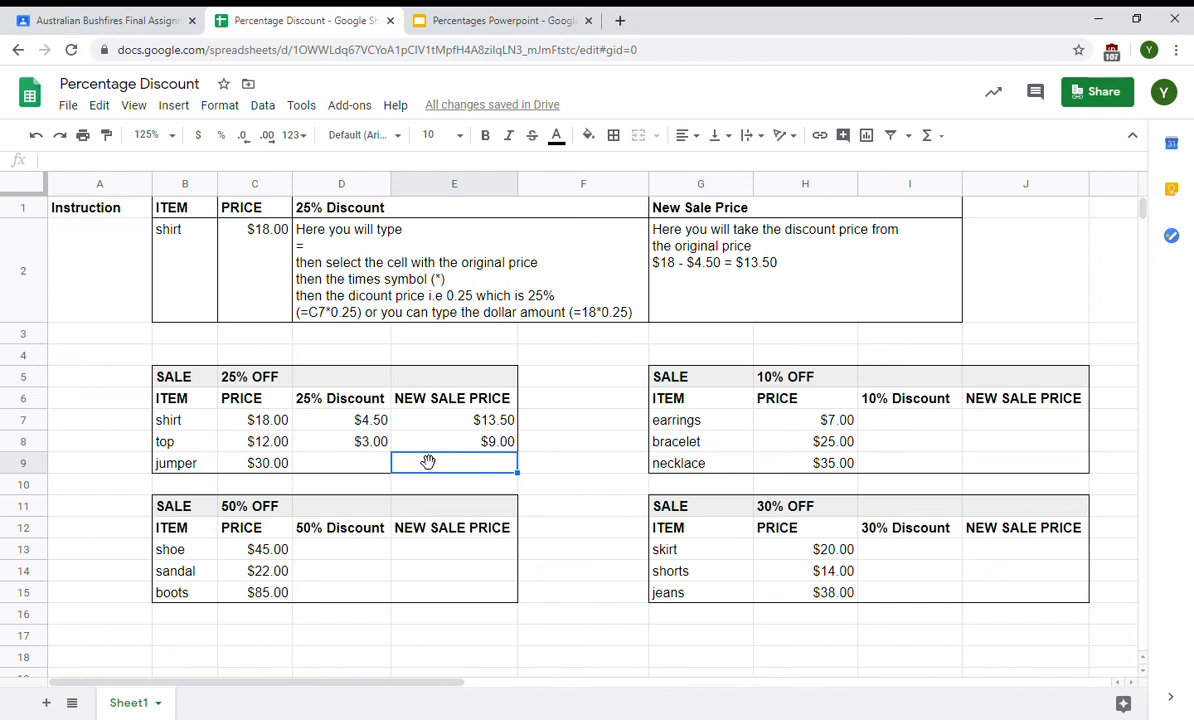
pyautogui.moveTo(775, 580)
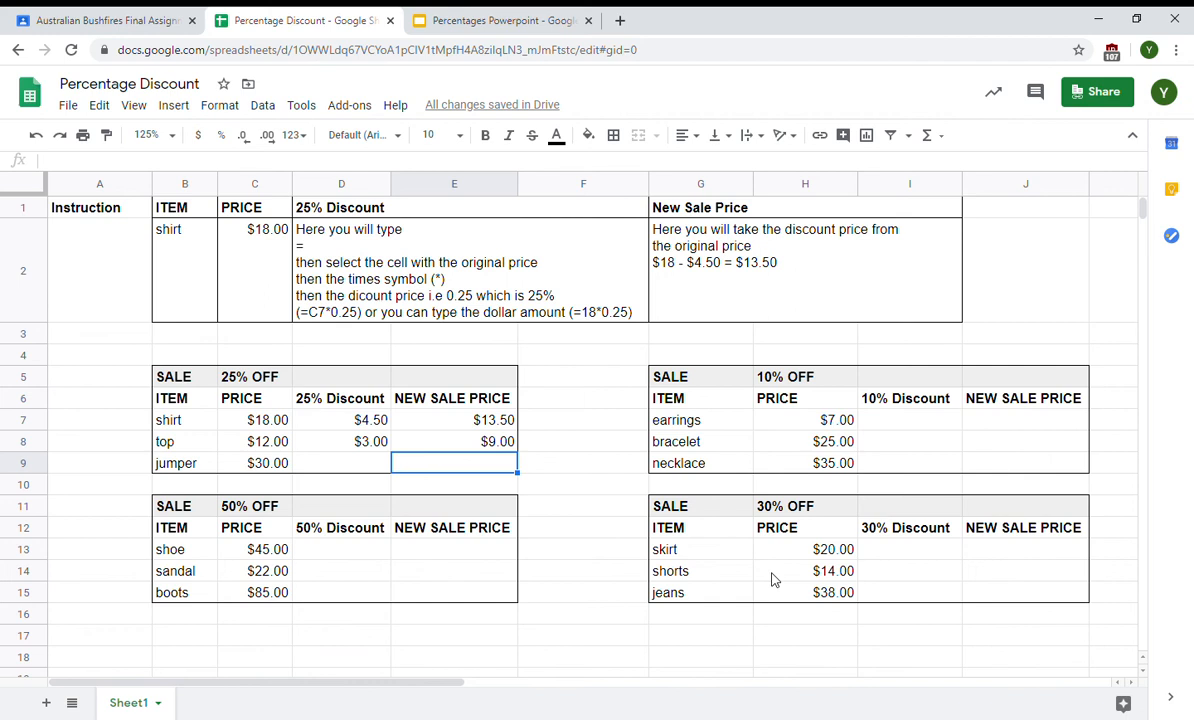
pyautogui.moveTo(884, 597)
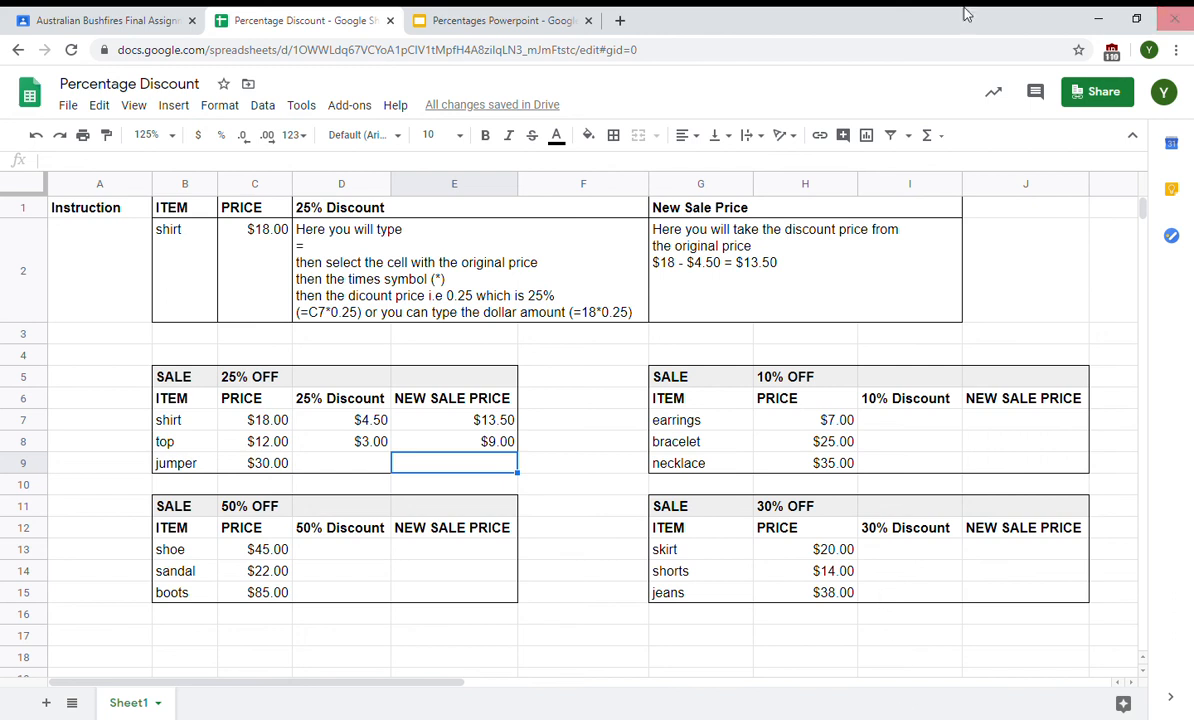
pyautogui.moveTo(910, 105)
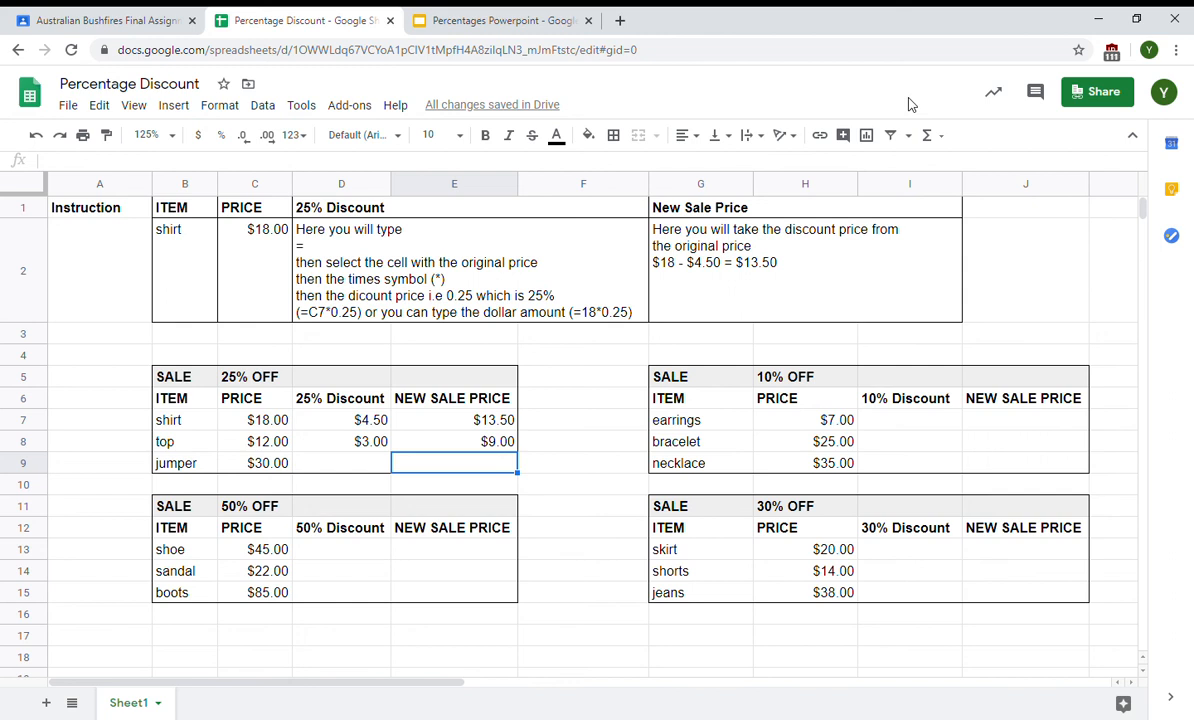
pyautogui.moveTo(1090, 174)
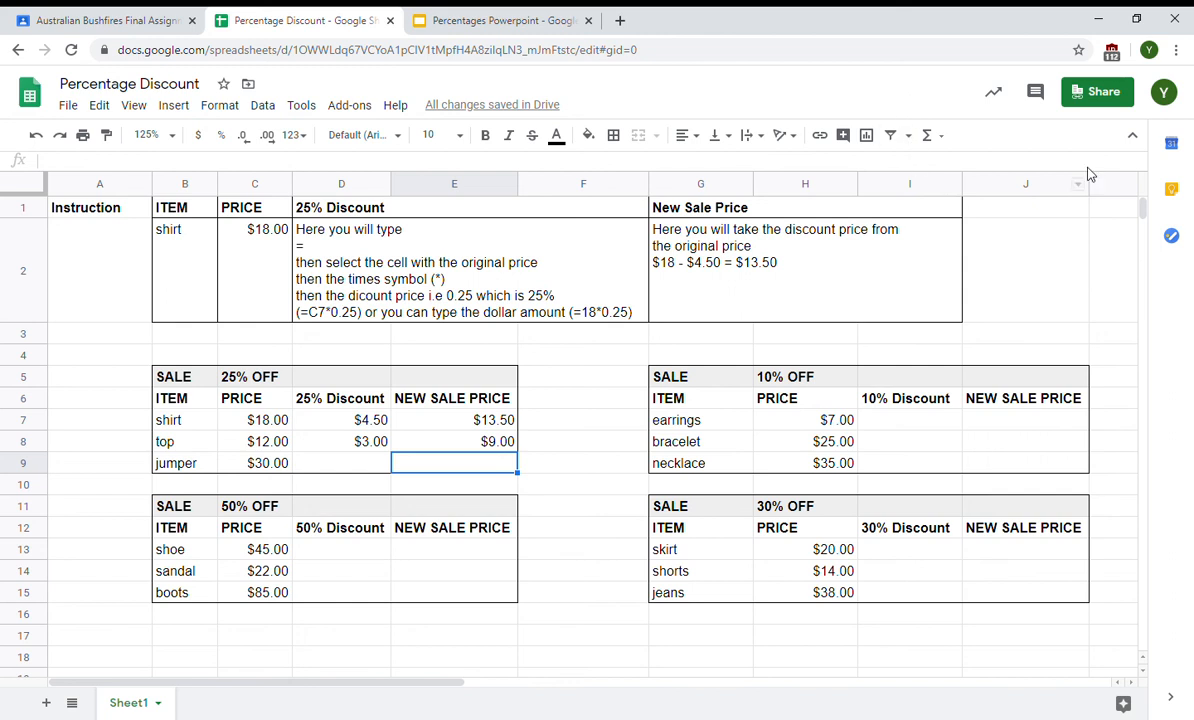